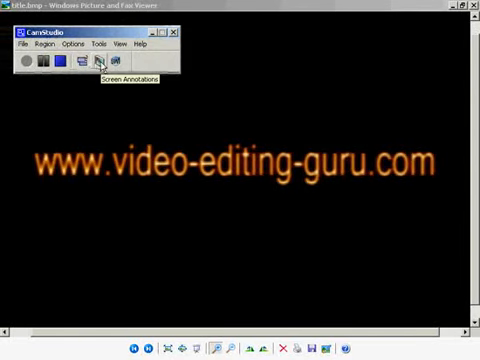
mouse_move(330, 138)
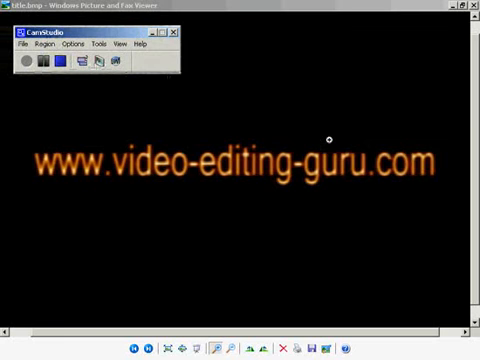
mouse_move(250, 156)
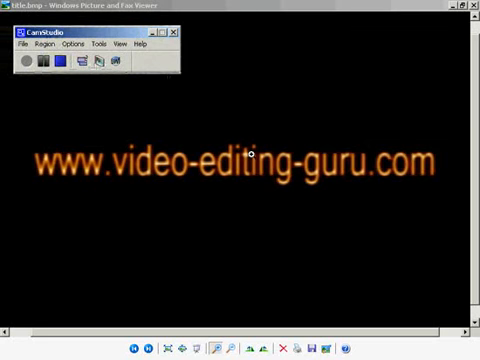
mouse_move(245, 132)
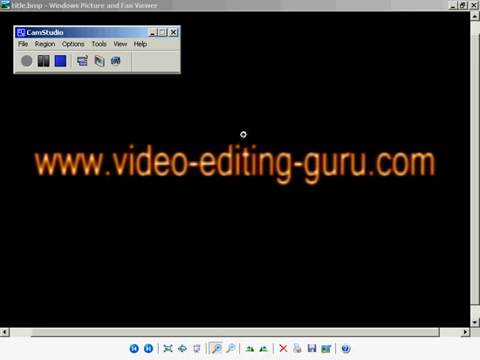
mouse_move(185, 228)
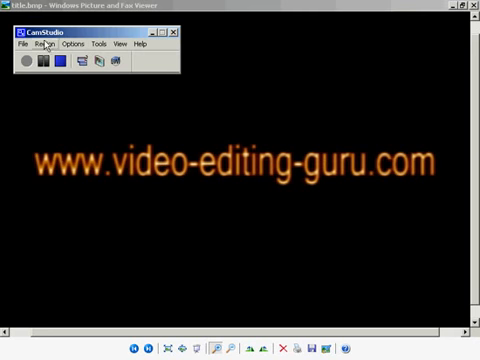
Step: Set the microphone recording format to 44.1 kHz, 16-bit mono
click(45, 44)
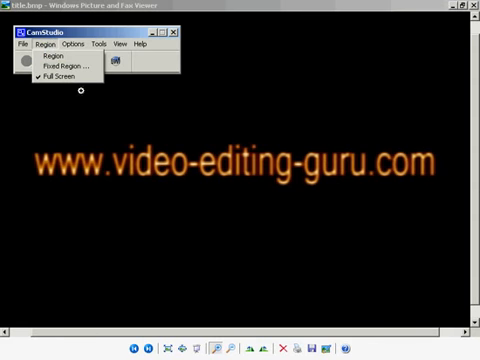
mouse_move(63, 66)
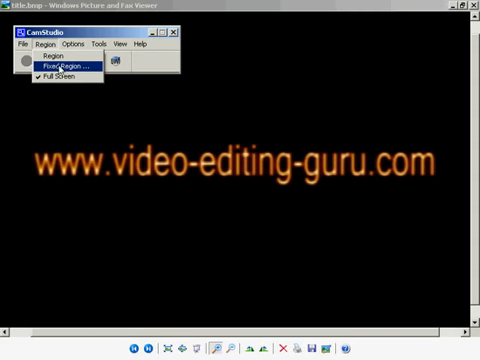
mouse_move(94, 130)
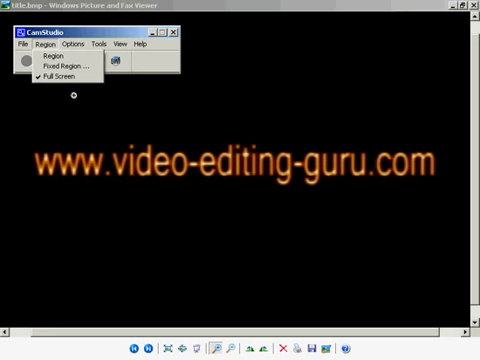
mouse_move(326, 191)
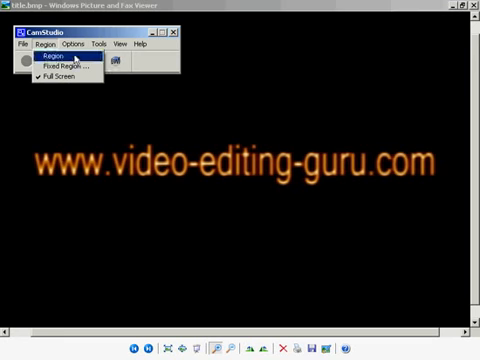
click(72, 44)
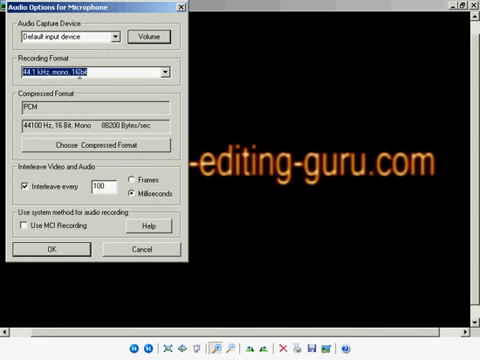
mouse_move(120, 72)
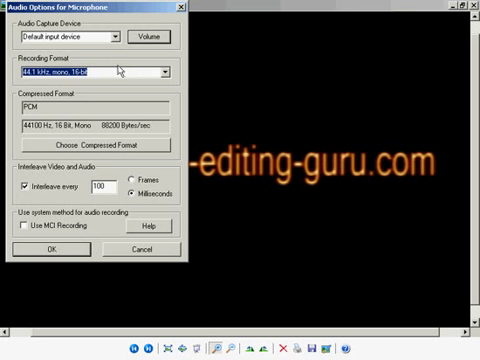
mouse_move(172, 71)
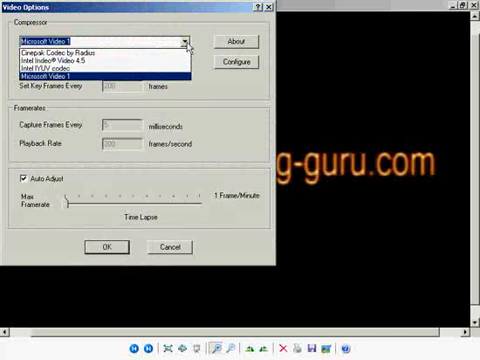
mouse_move(190, 47)
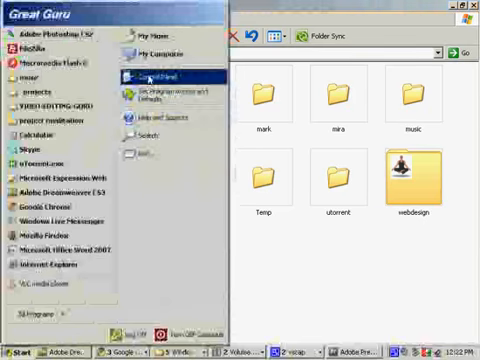
Step: Open Display Properties from the Windows Control Panel
click(152, 75)
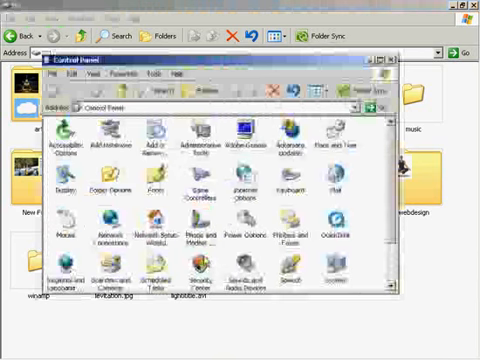
mouse_move(208, 270)
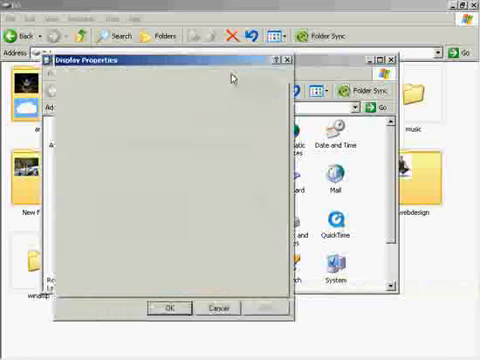
click(230, 74)
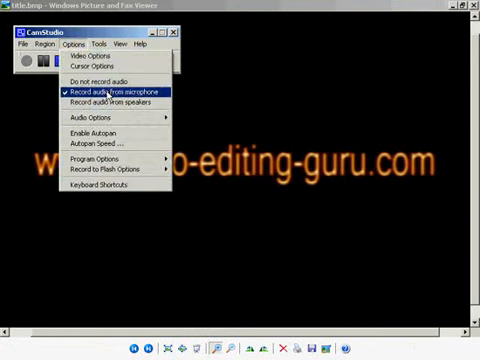
Step: Enable 'Record audio from microphone' in CamStudio's Options menu
click(99, 44)
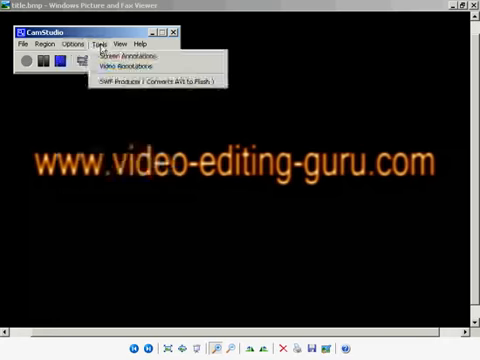